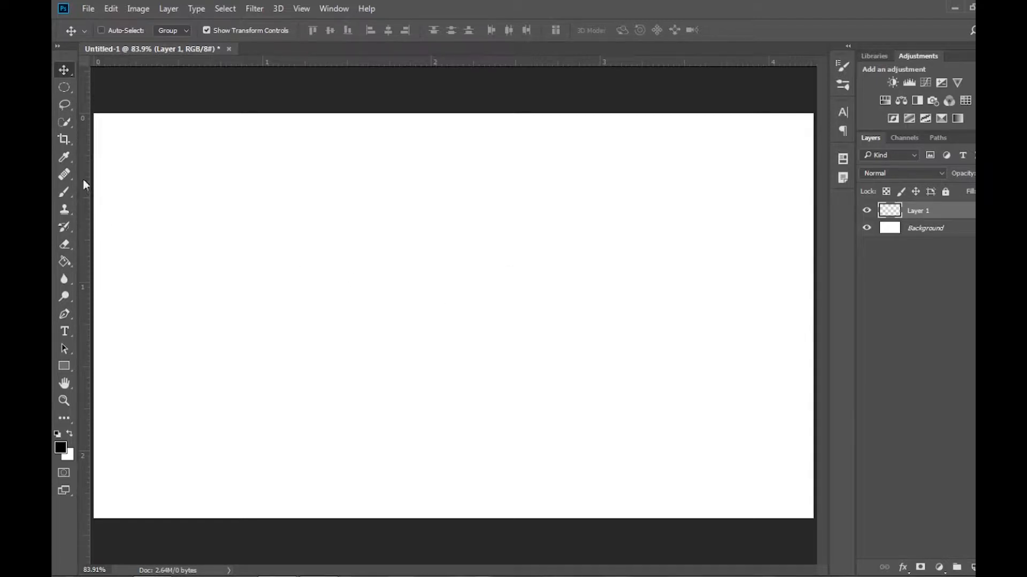
# - Draw rough freehand strokes on Layer 1 with the Brush at 0% smoothing and 75% opacity
pyautogui.click(64, 175)
pyautogui.write('0')
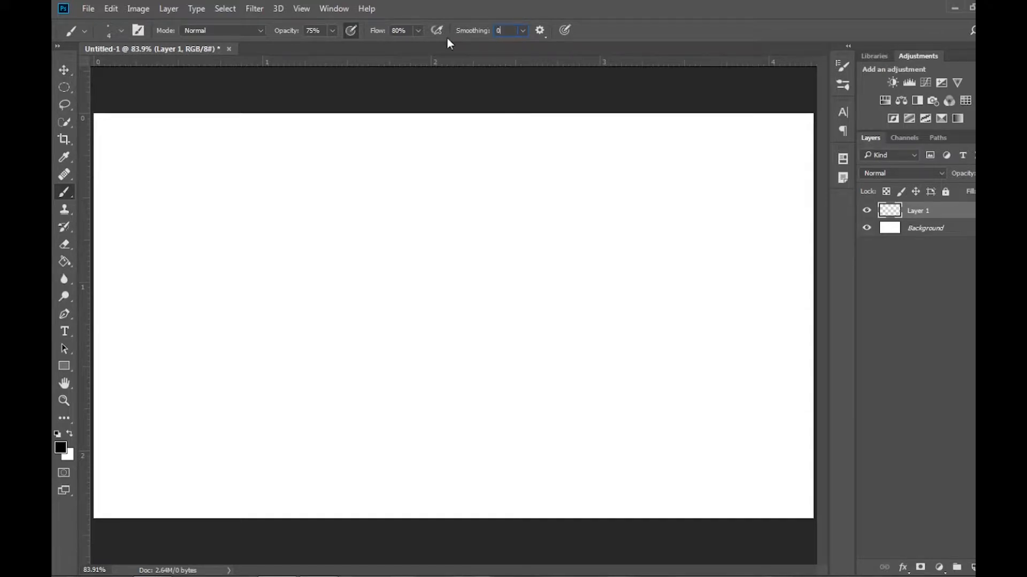
pyautogui.moveTo(347, 186); pyautogui.dragTo(341, 291)
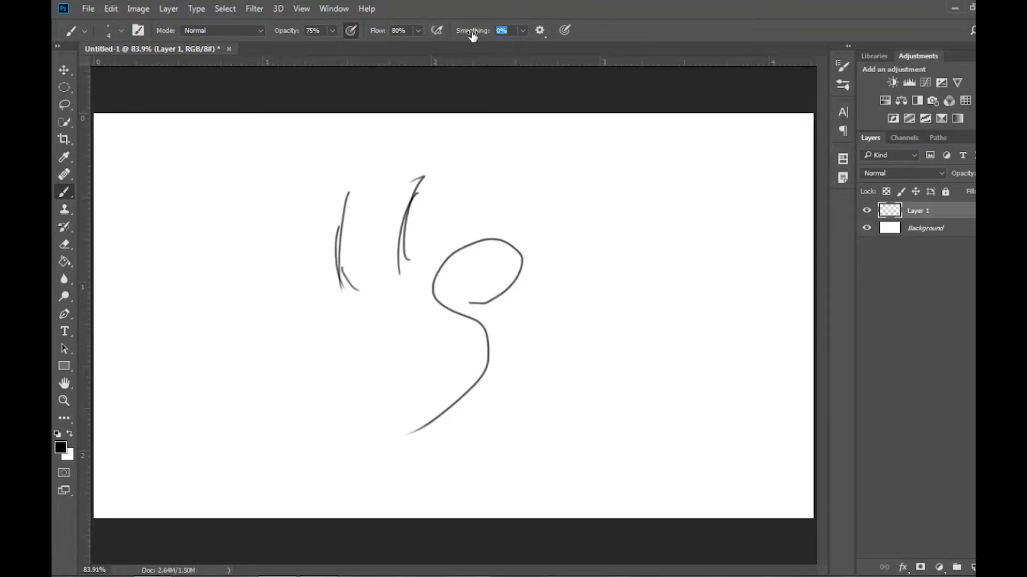
# - Draw S-shaped and outer curves at 100% smoothing, then set Smoothing to 10% and wipe Layer 1
pyautogui.click(511, 30)
pyautogui.write('100')
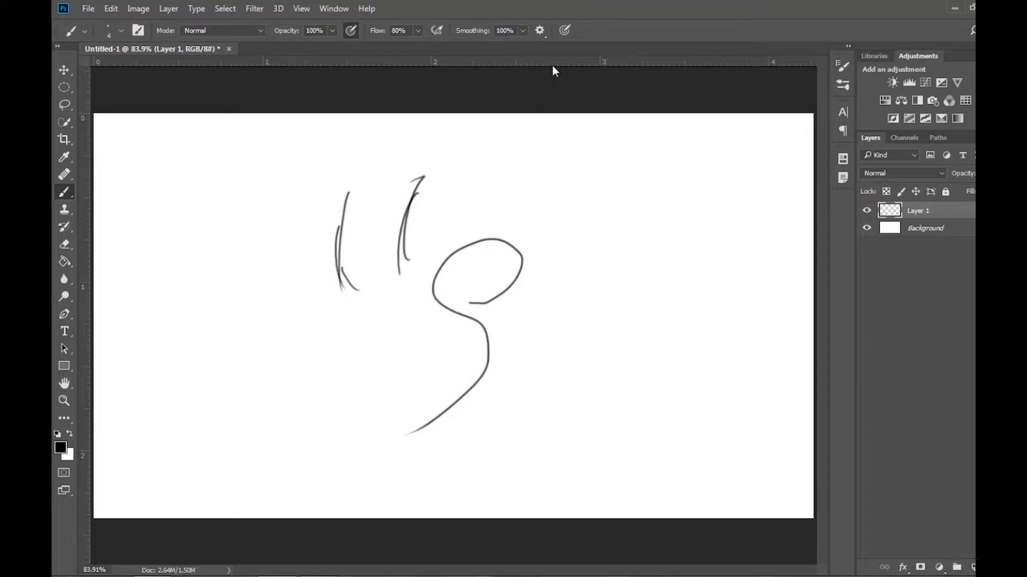
pyautogui.moveTo(612, 210); pyautogui.dragTo(639, 193)
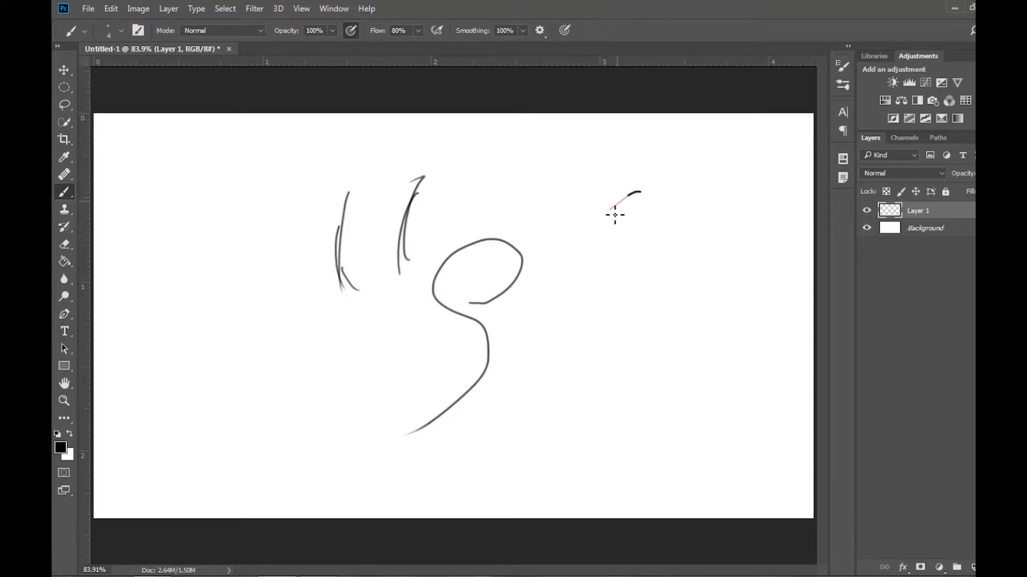
pyautogui.moveTo(627, 193); pyautogui.dragTo(674, 330)
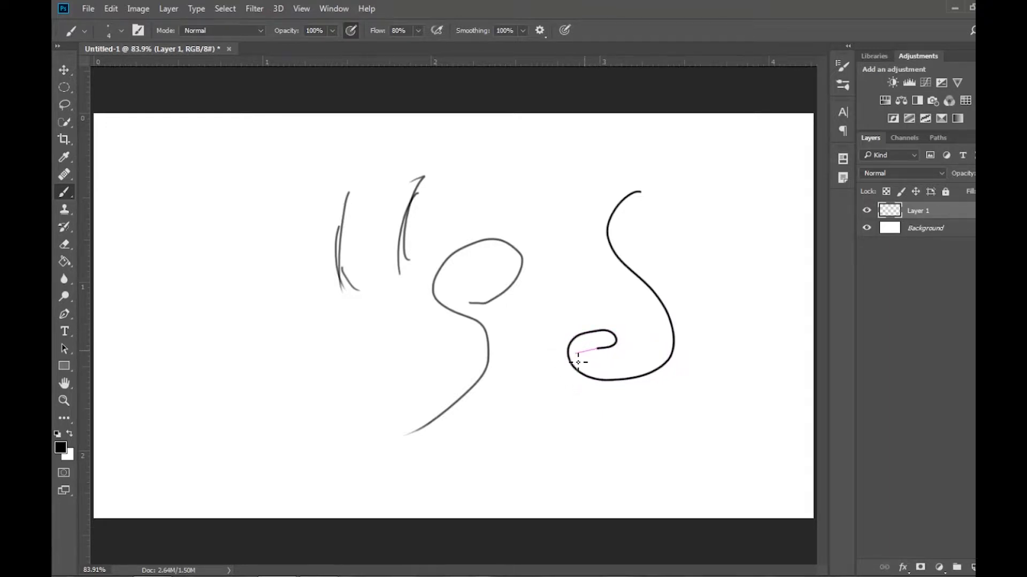
pyautogui.moveTo(576, 353); pyautogui.dragTo(674, 330)
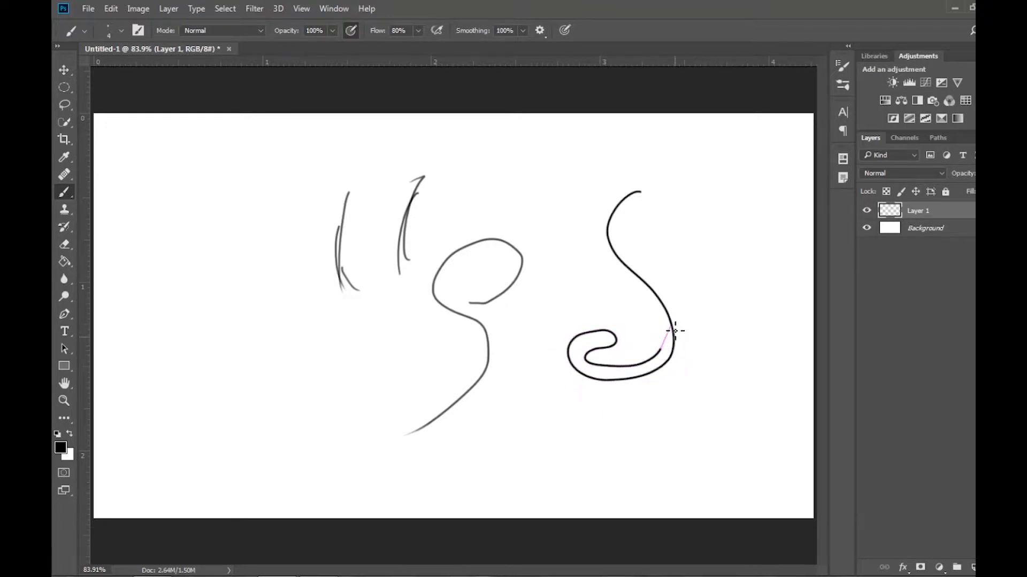
pyautogui.moveTo(671, 331); pyautogui.dragTo(638, 190)
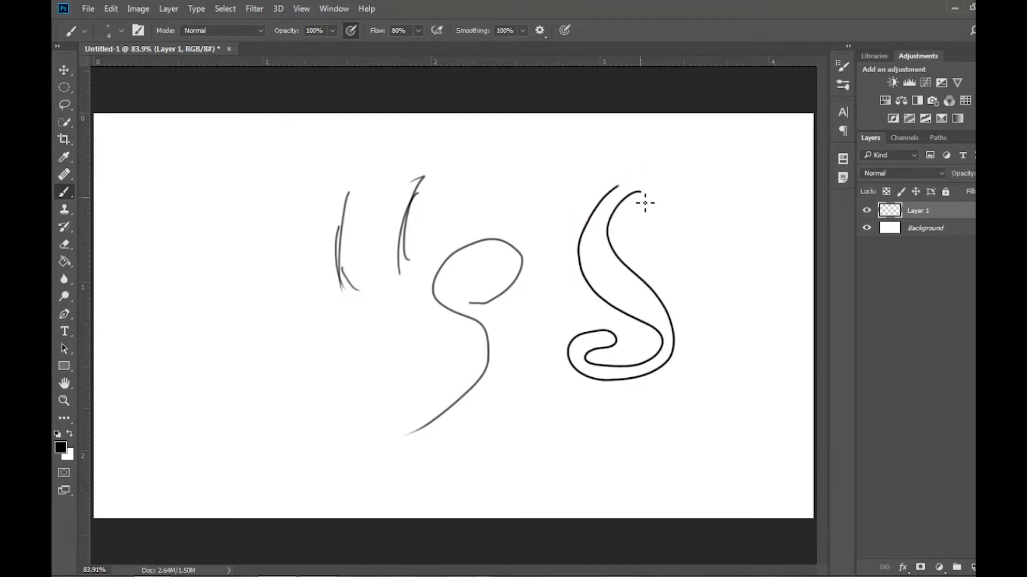
pyautogui.moveTo(518, 358); pyautogui.dragTo(516, 386)
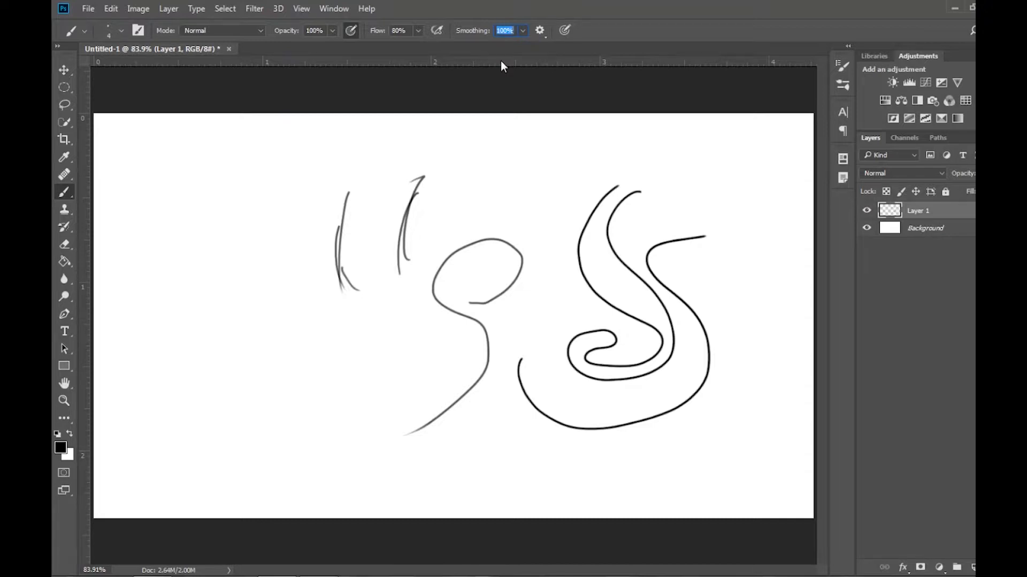
pyautogui.write('10%')
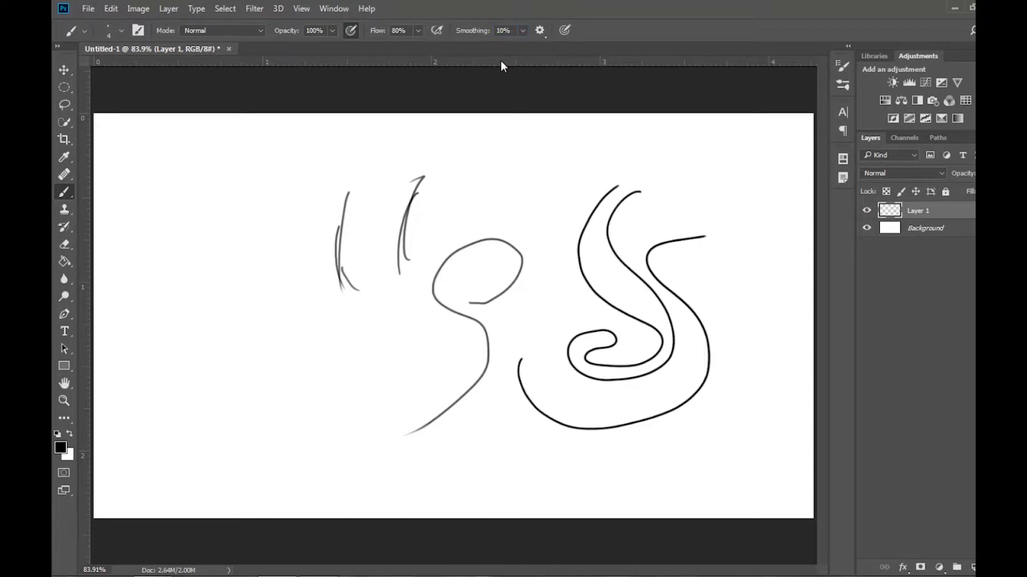
pyautogui.moveTo(225, 241); pyautogui.dragTo(213, 271)
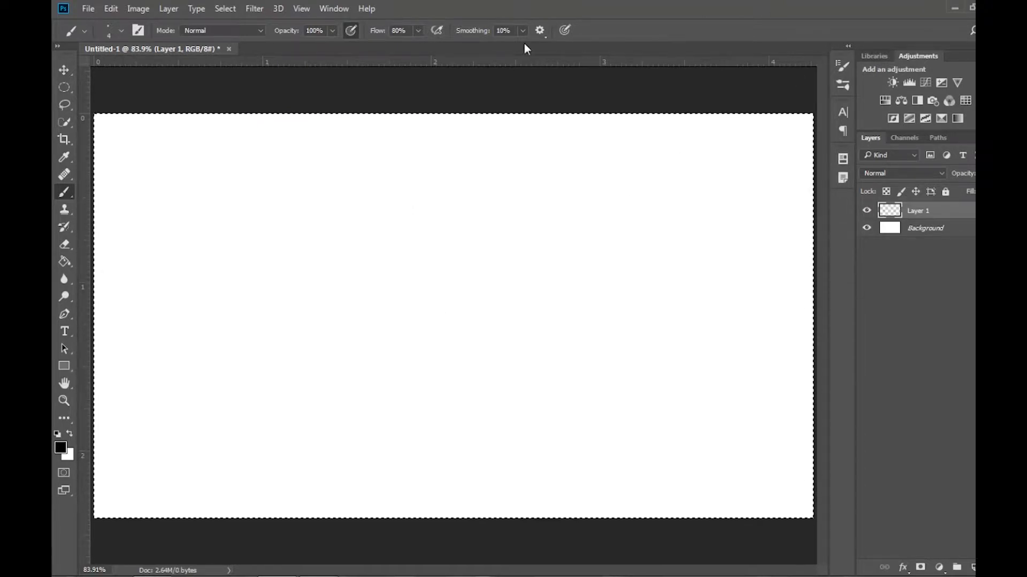
# - Turn on Adjust for Zoom in the smoothing options and set Smoothing to 98%
pyautogui.click(539, 30)
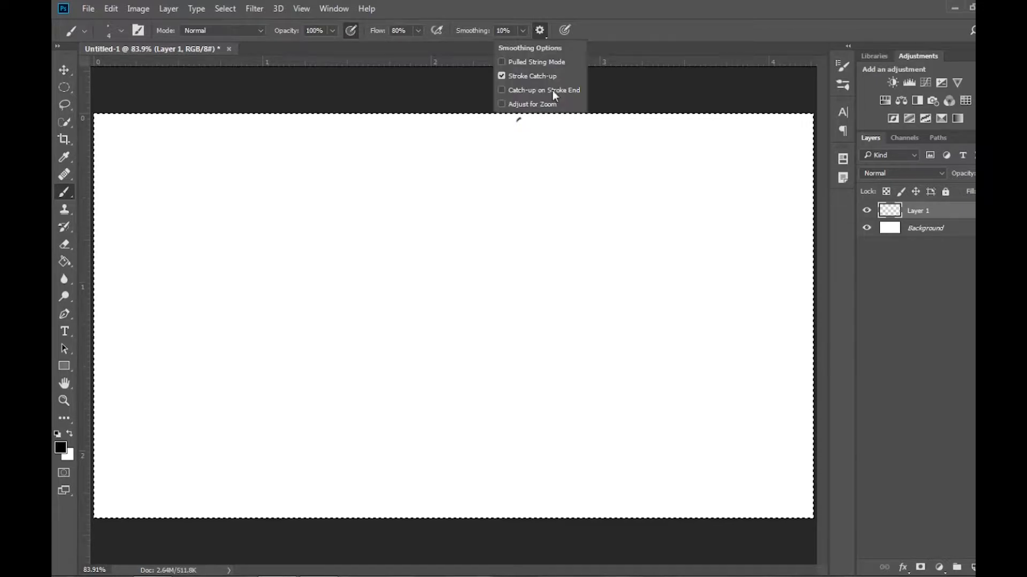
pyautogui.click(501, 90)
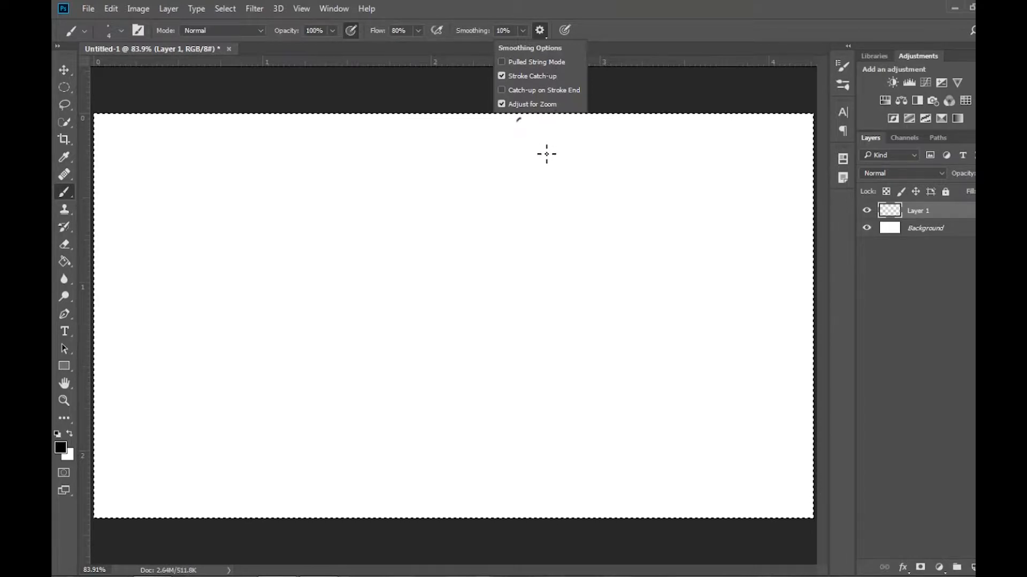
pyautogui.moveTo(478, 174)
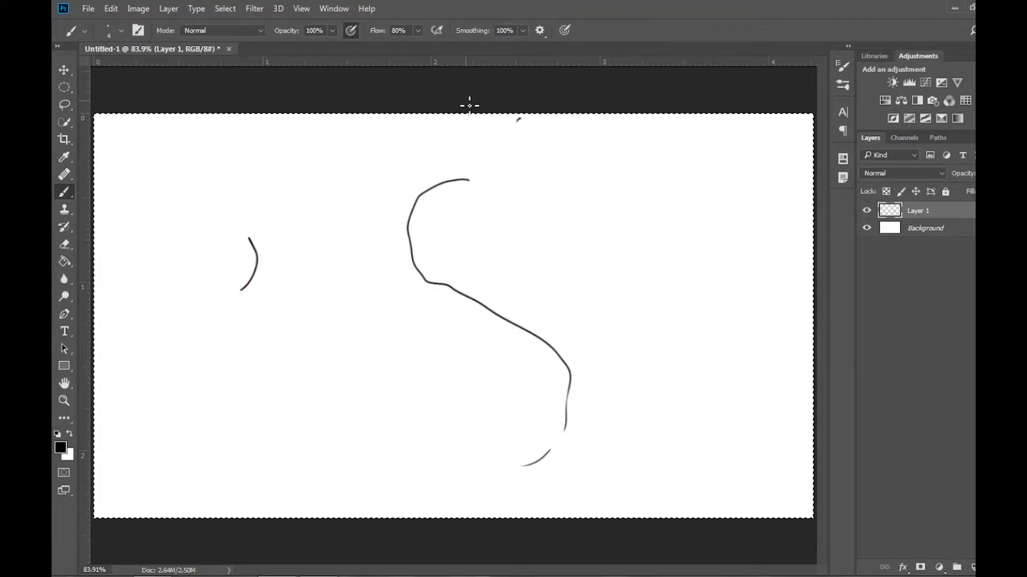
pyautogui.click(522, 30)
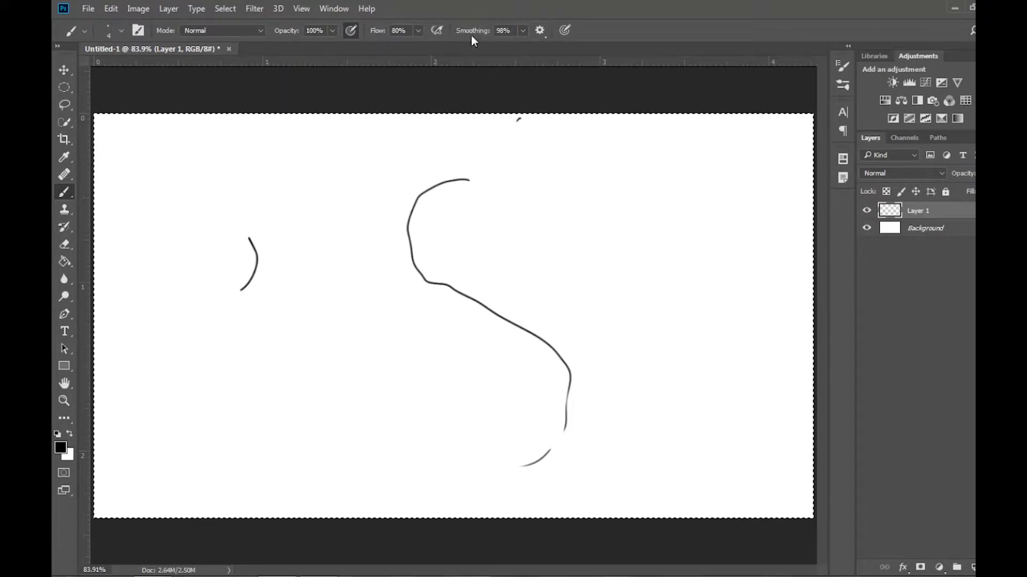
pyautogui.moveTo(572, 354)
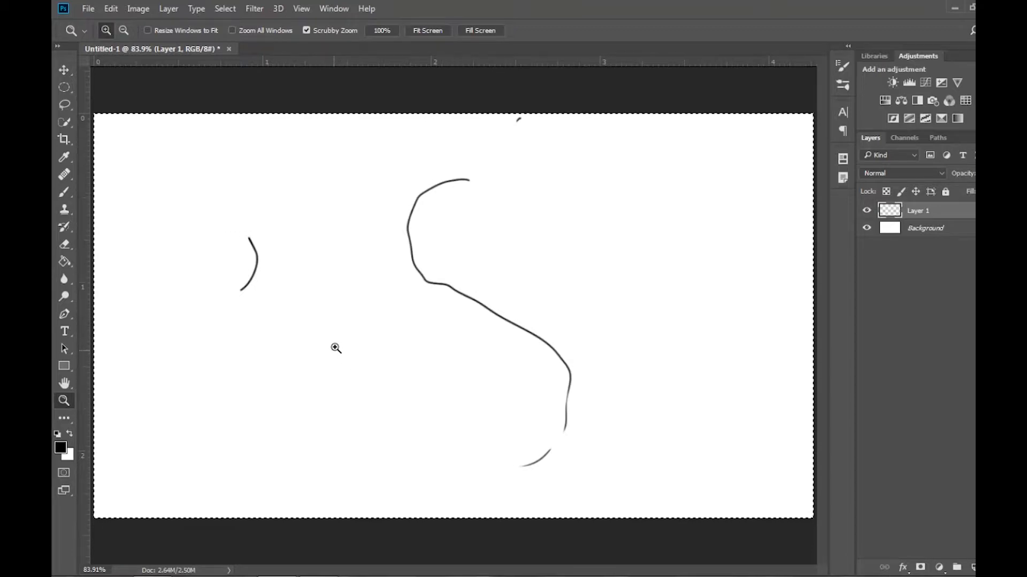
# - Zoom in on the S-shaped curve to inspect its smoothed edges
pyautogui.click(123, 30)
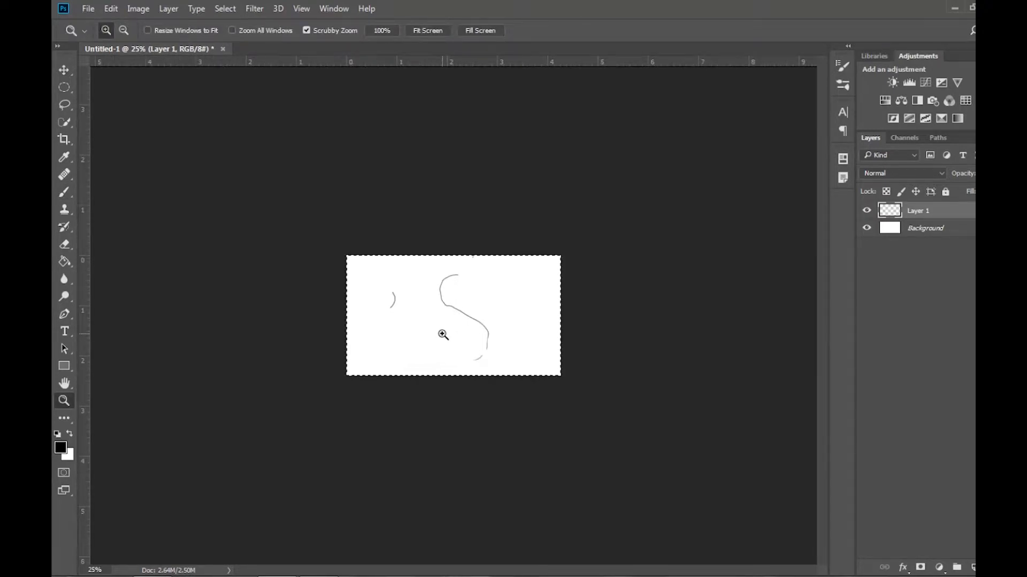
pyautogui.click(64, 192)
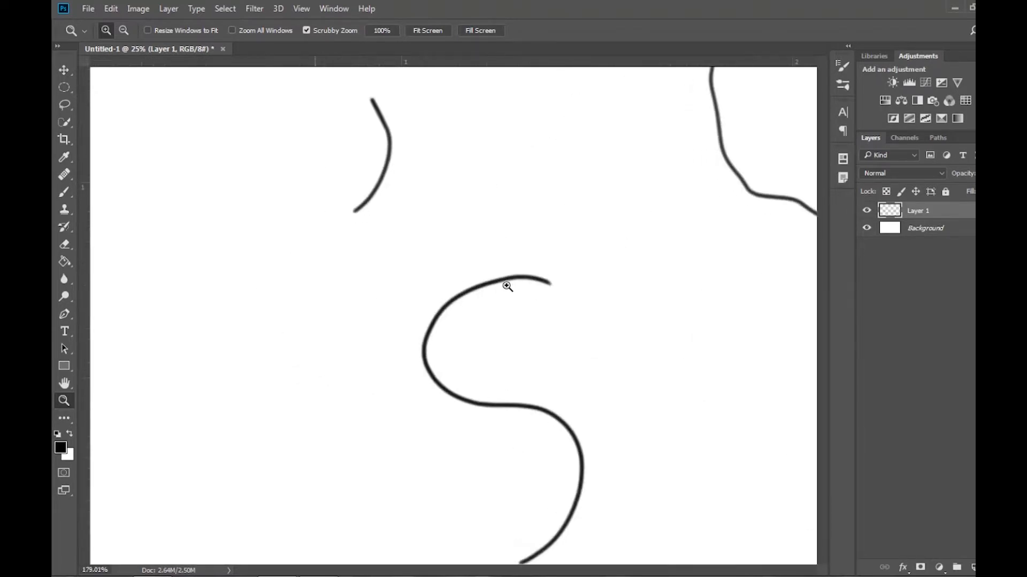
pyautogui.click(507, 286)
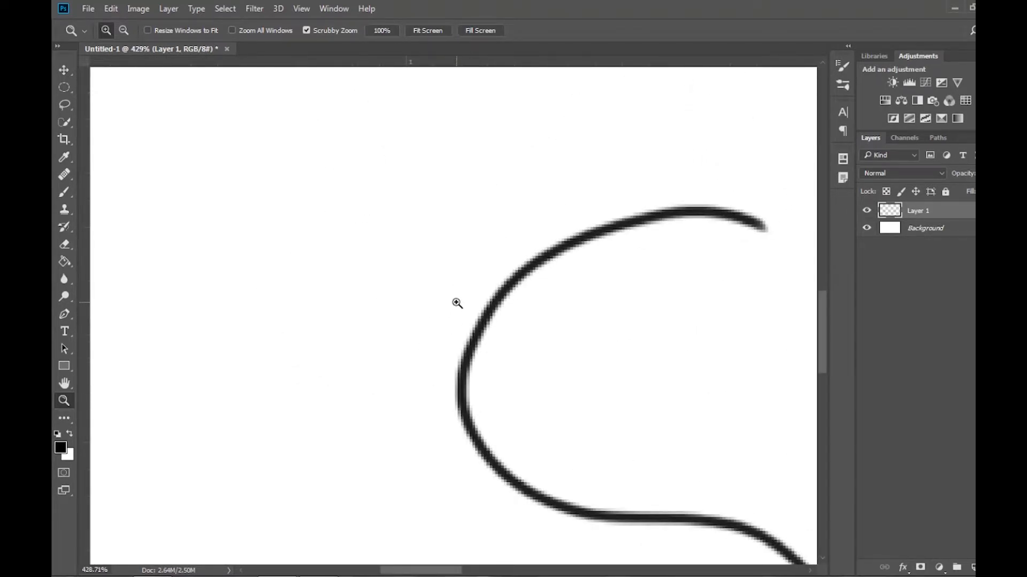
pyautogui.click(64, 192)
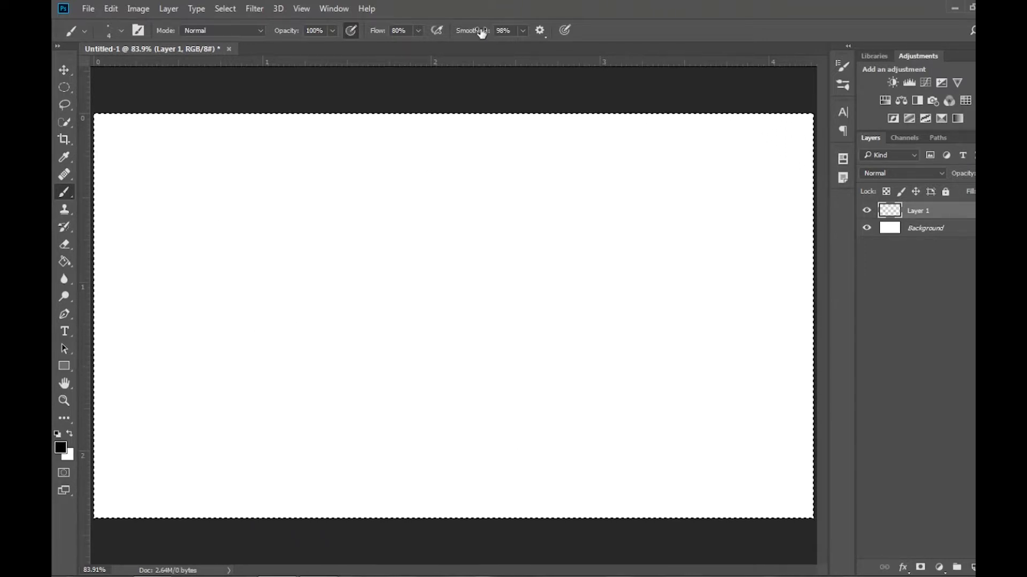
# - Toggle Adjust for Zoom off and back on, and enable Pulled String Mode
pyautogui.click(539, 30)
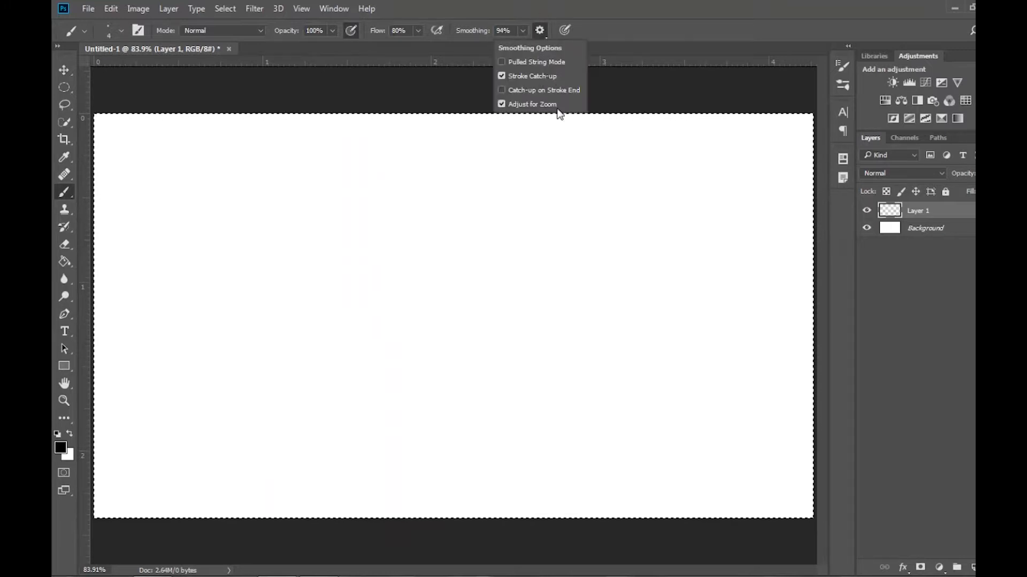
pyautogui.click(501, 104)
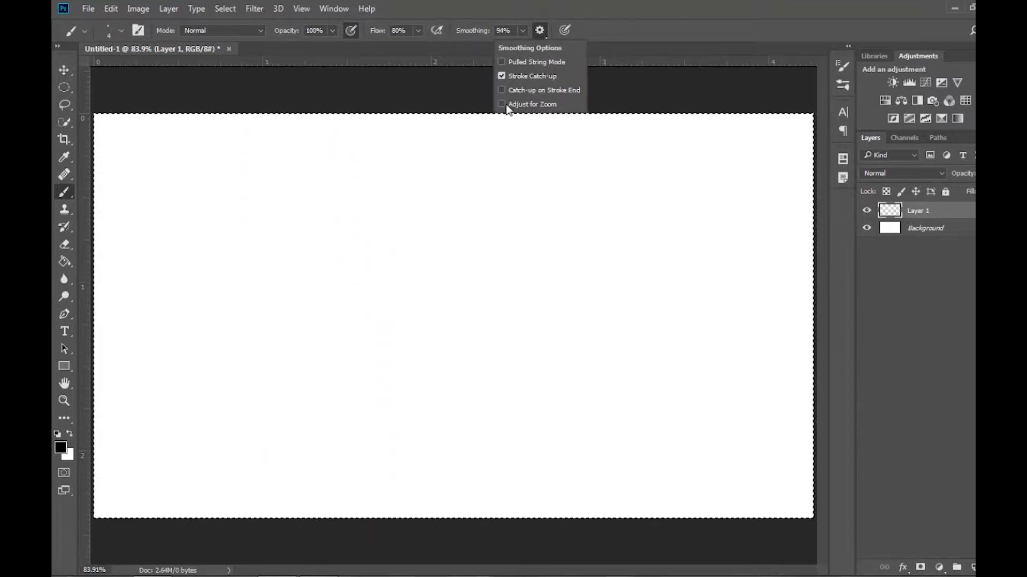
pyautogui.click(502, 104)
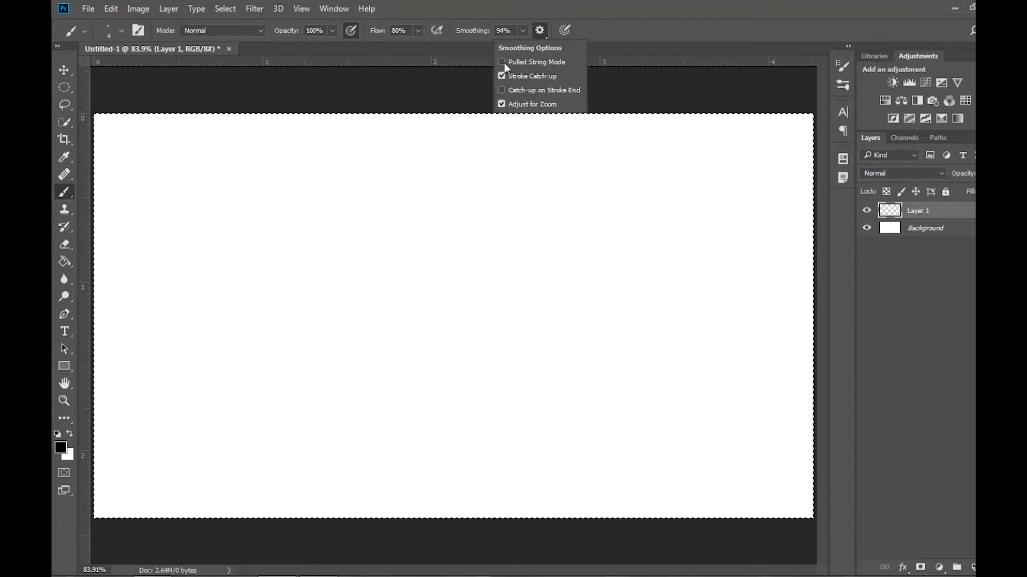
pyautogui.click(501, 62)
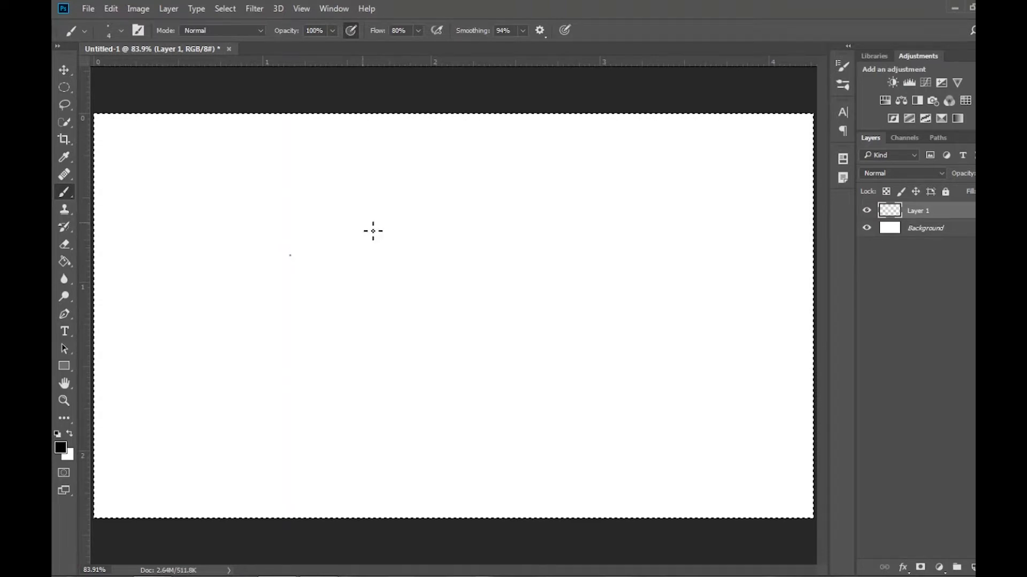
pyautogui.moveTo(335, 248)
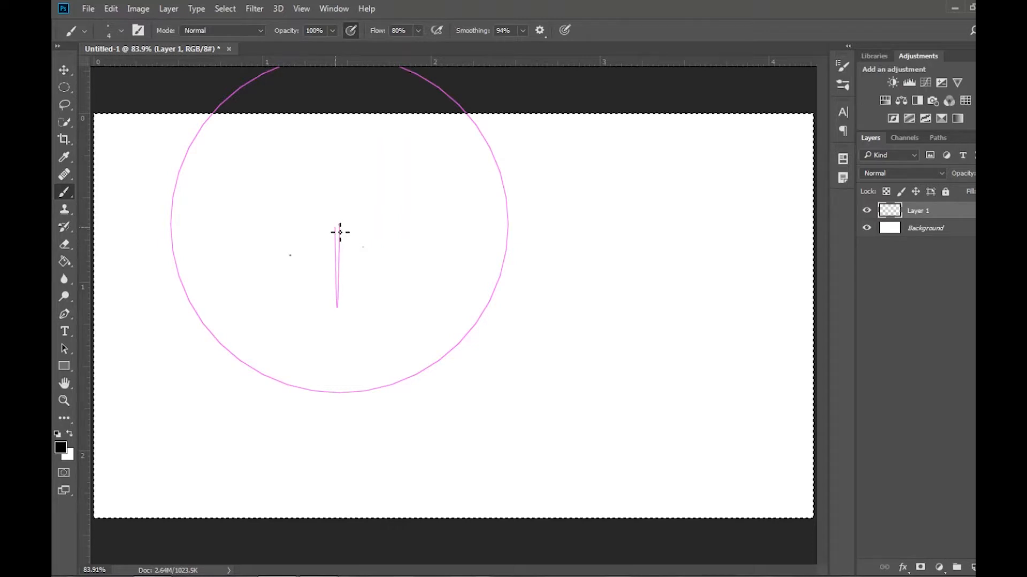
# - Draw a trailing wavy test stroke curving left, then right, at 94% smoothing
pyautogui.moveTo(339, 229); pyautogui.dragTo(275, 248)
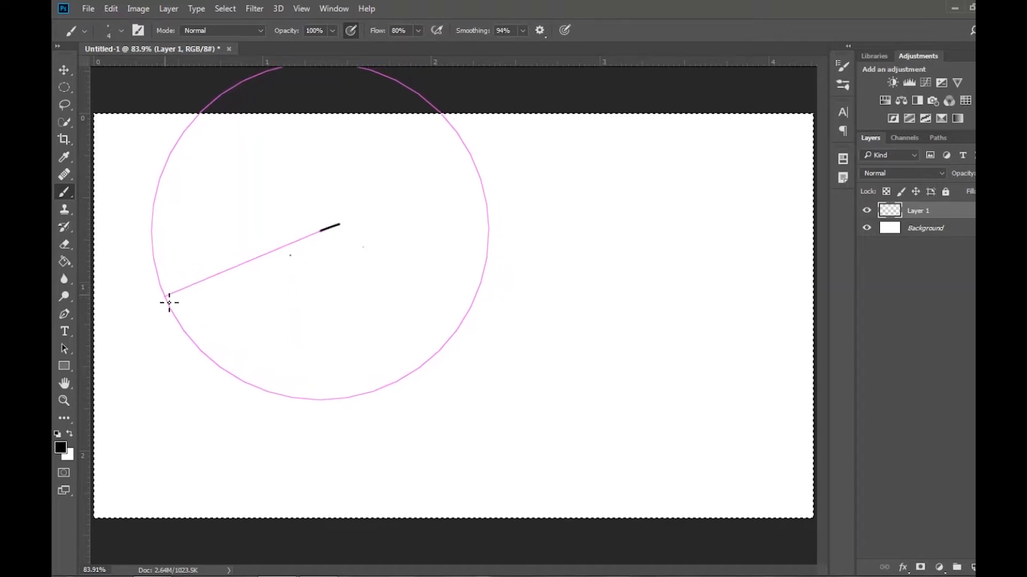
pyautogui.moveTo(169, 302); pyautogui.dragTo(192, 363)
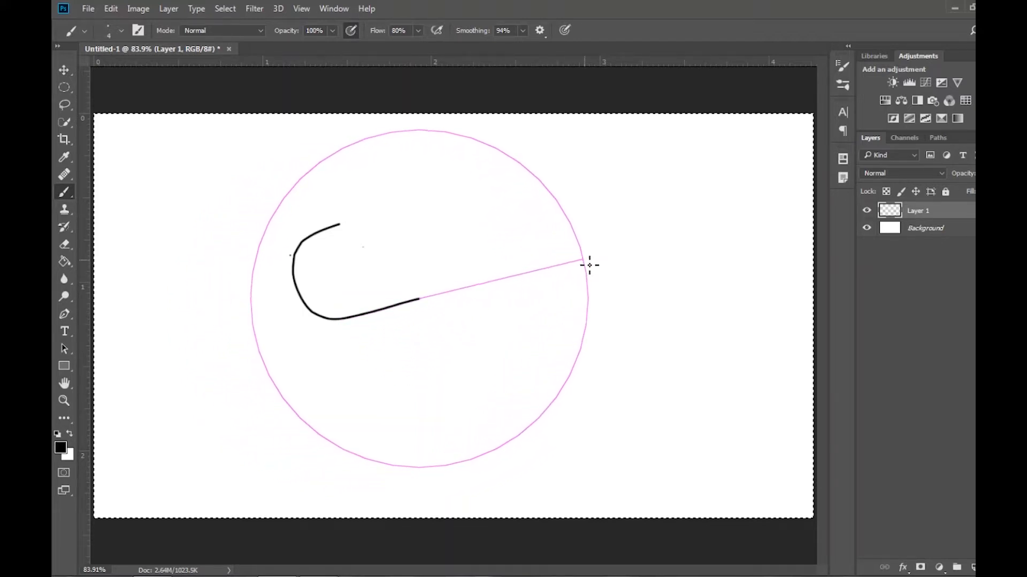
pyautogui.moveTo(586, 264); pyautogui.dragTo(649, 356)
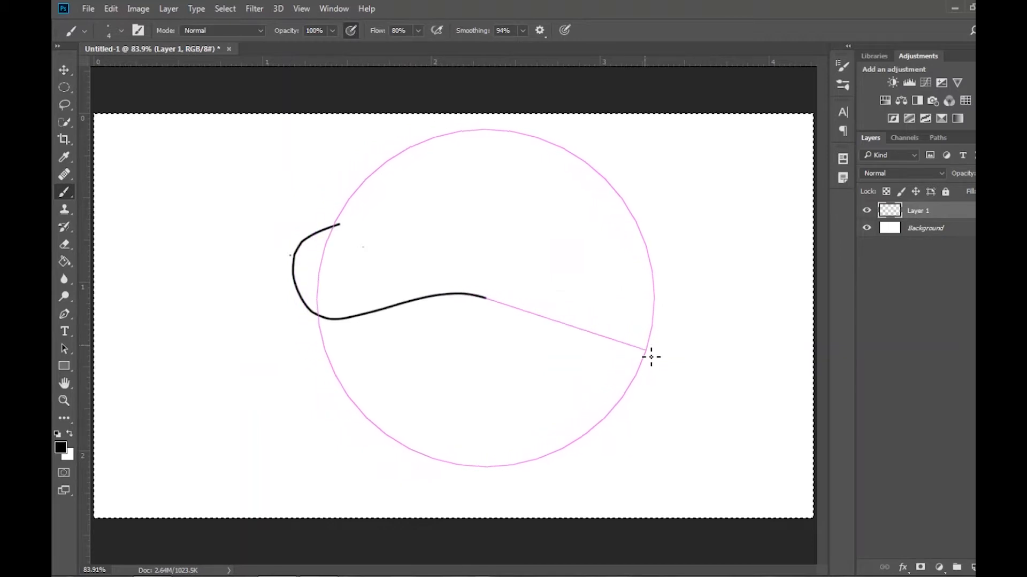
pyautogui.moveTo(650, 357); pyautogui.dragTo(603, 437)
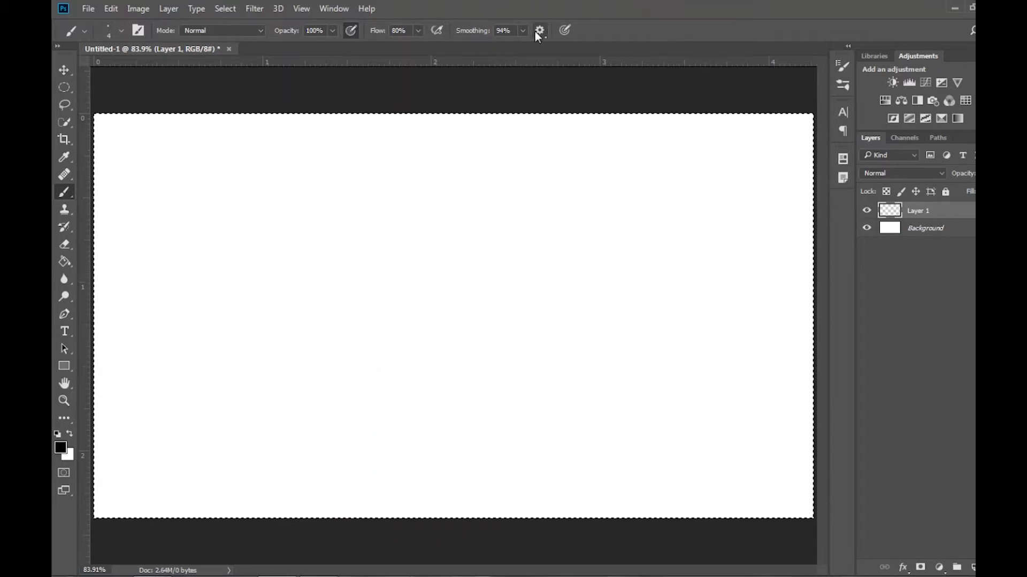
pyautogui.click(539, 30)
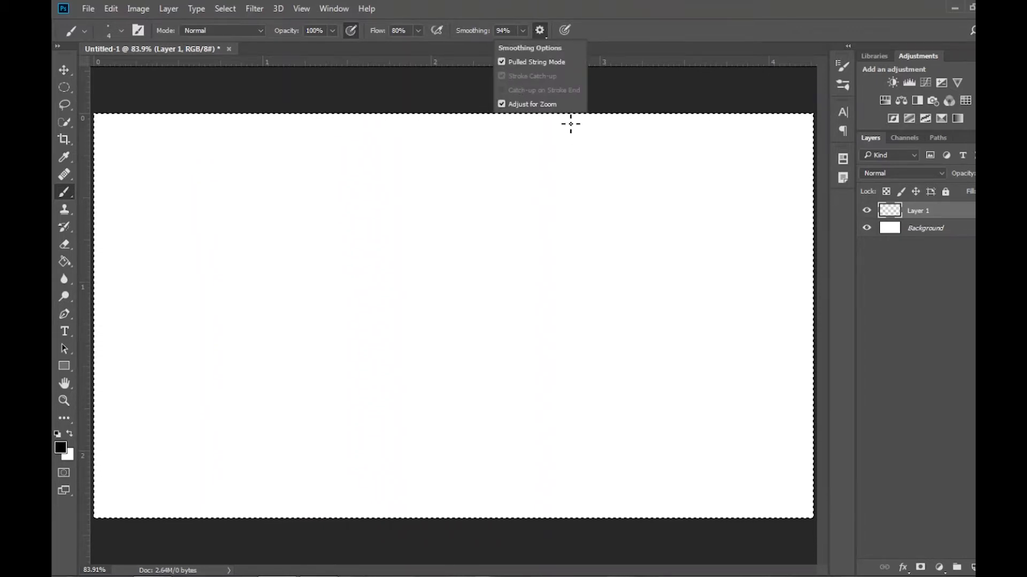
pyautogui.click(501, 61)
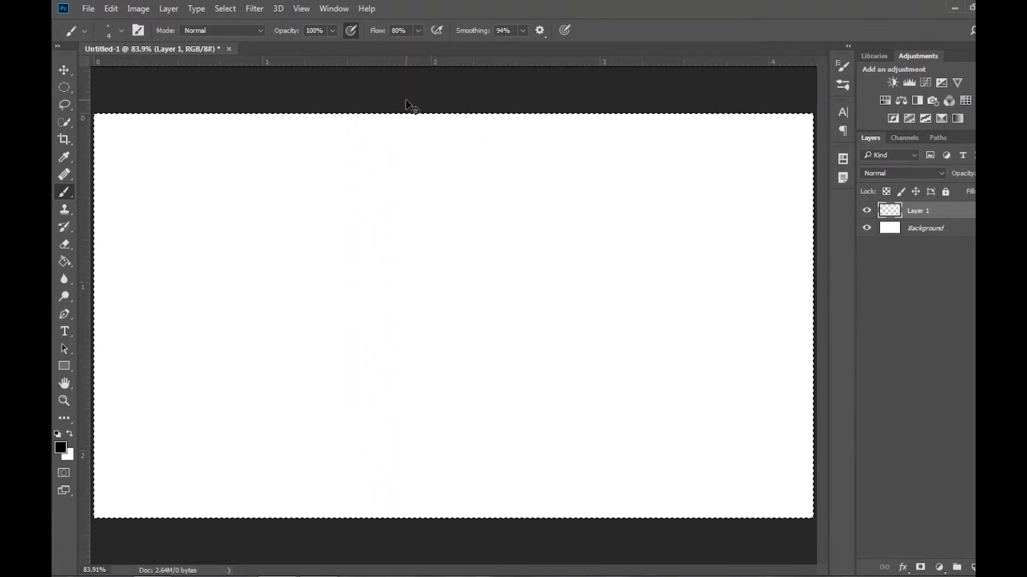
pyautogui.moveTo(727, 185)
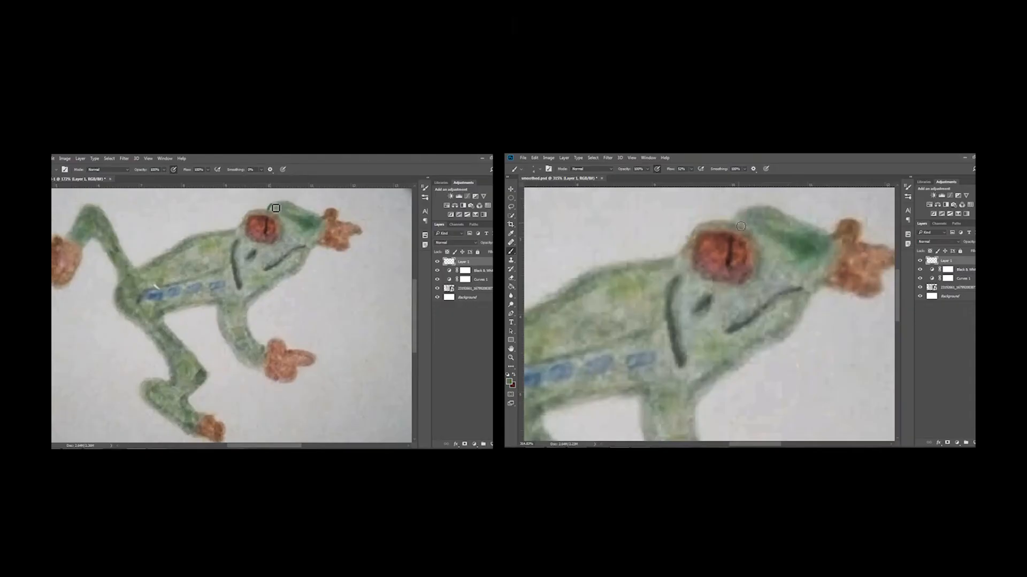
# - Trace the frog's outline, confirm a reddish-brown colour, and choose red for the eye outline
pyautogui.moveTo(275, 208); pyautogui.dragTo(286, 283)
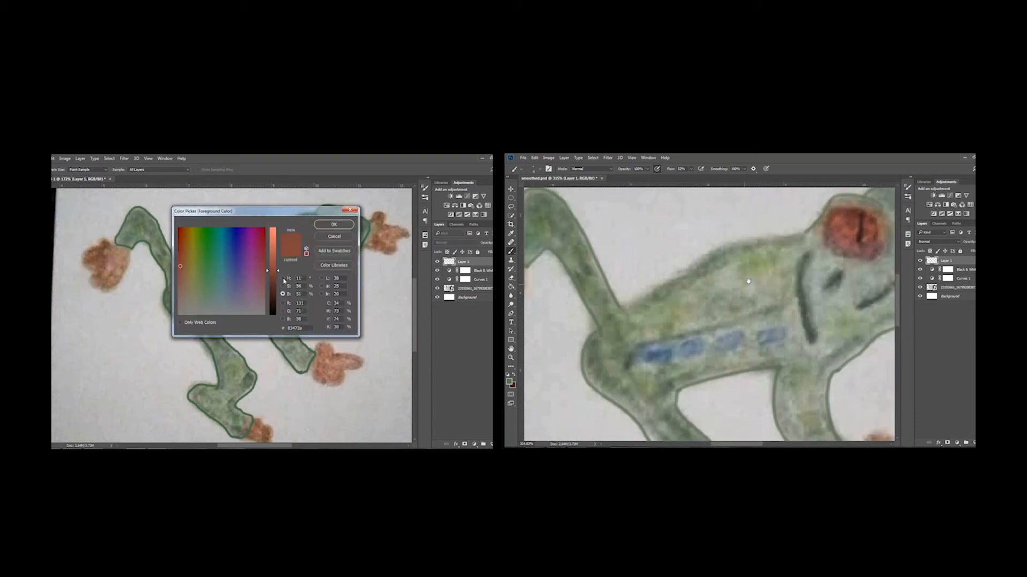
pyautogui.click(333, 225)
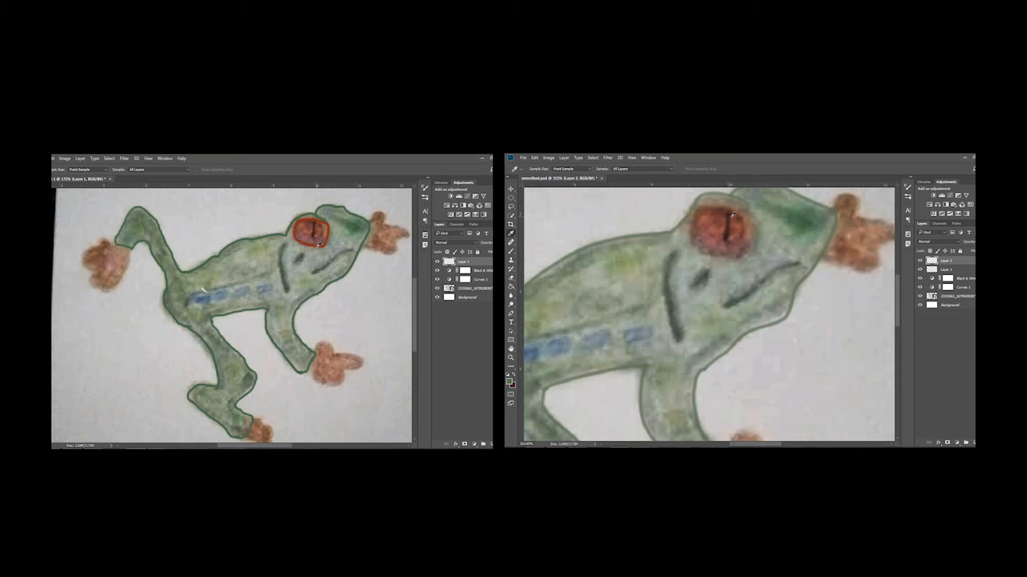
pyautogui.click(510, 379)
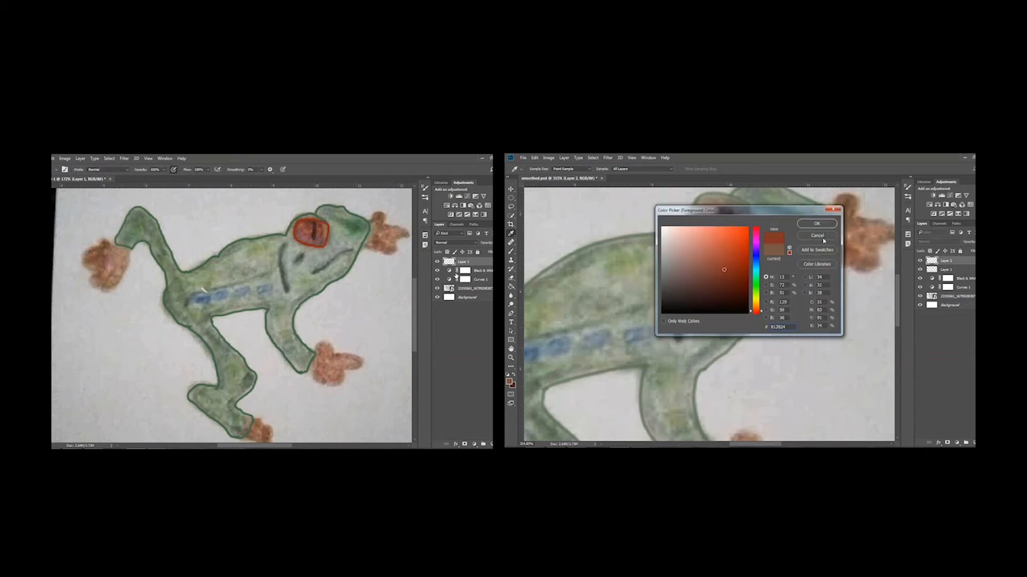